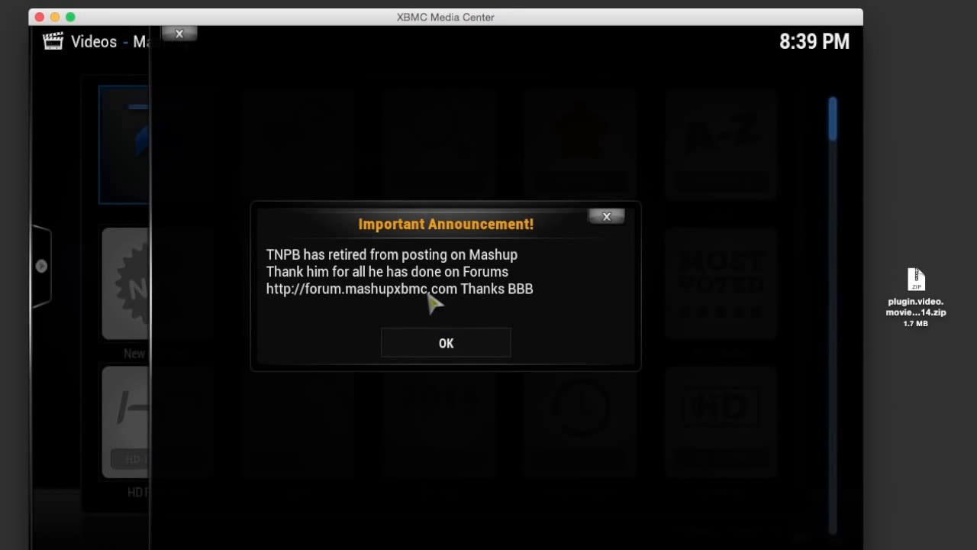
{"action": "mouse_move", "coordinate": [515, 298]}
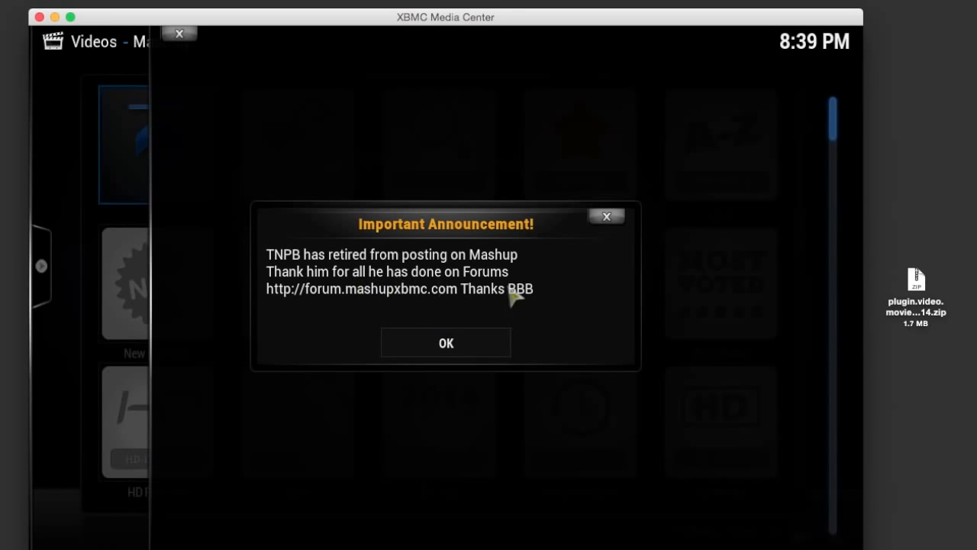
{"action": "mouse_move", "coordinate": [925, 477]}
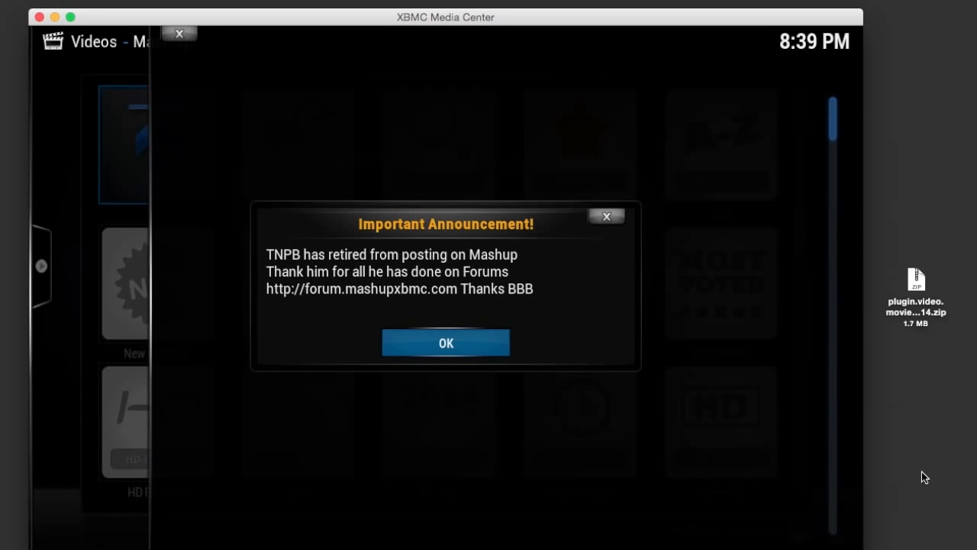
- Dismiss the Important Announcement about MashUp's retirement with OK
{"action": "left_click", "coordinate": [445, 342]}
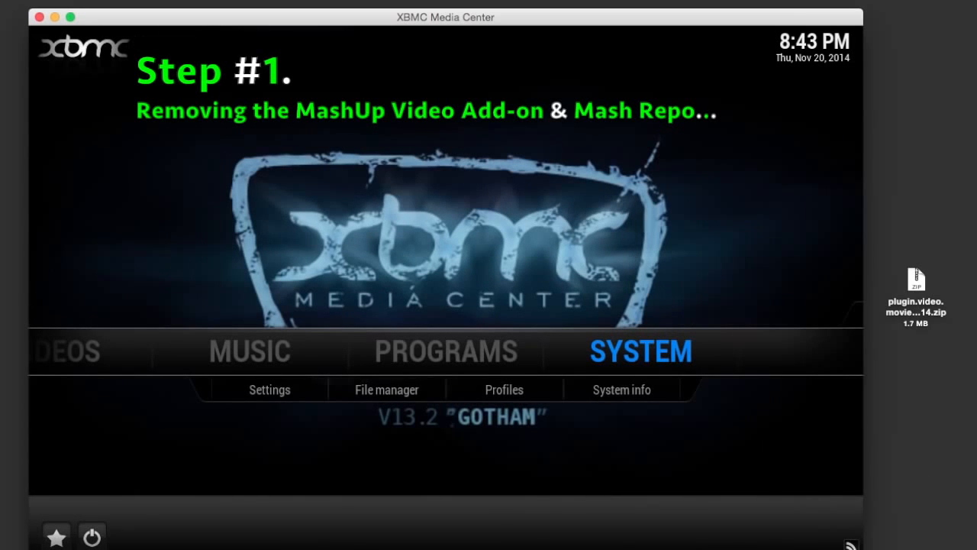
- Uninstall Mash Up from Enabled Add-ons > Video Add-ons and confirm Yes
{"action": "left_click", "coordinate": [621, 390]}
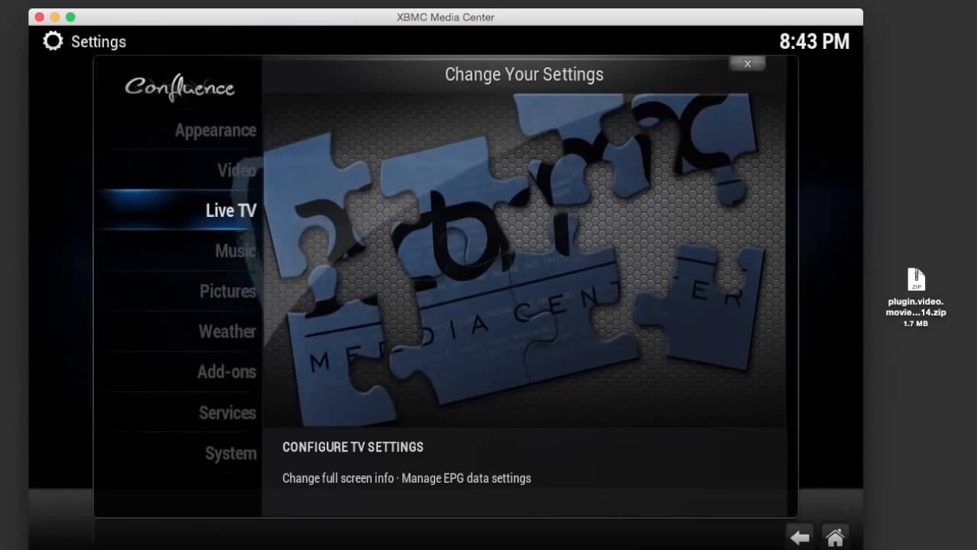
{"action": "left_click", "coordinate": [227, 372]}
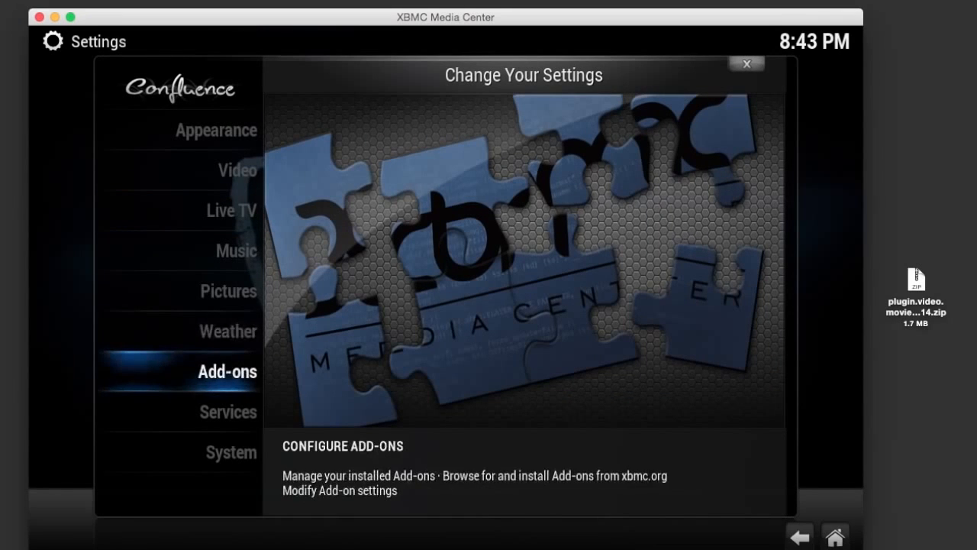
{"action": "left_click", "coordinate": [227, 372]}
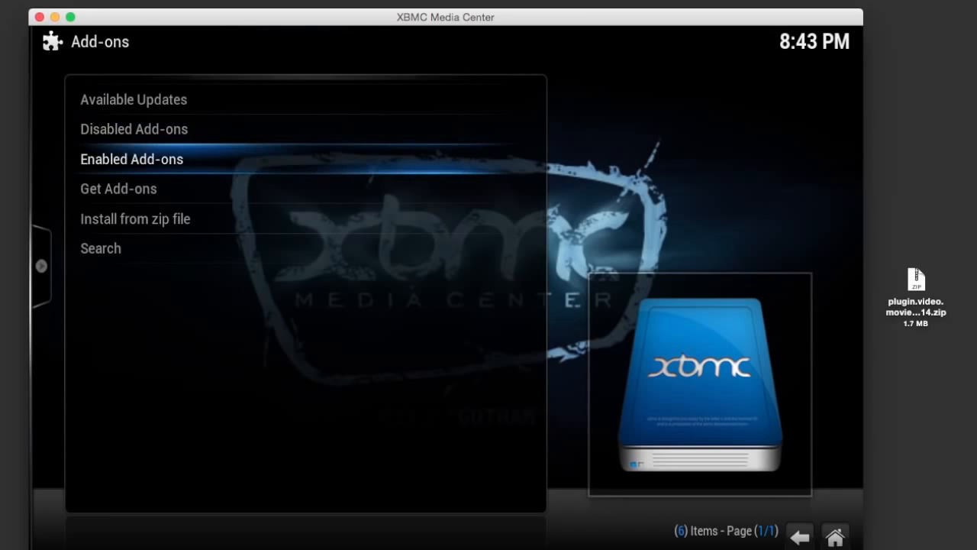
{"action": "left_click", "coordinate": [131, 159]}
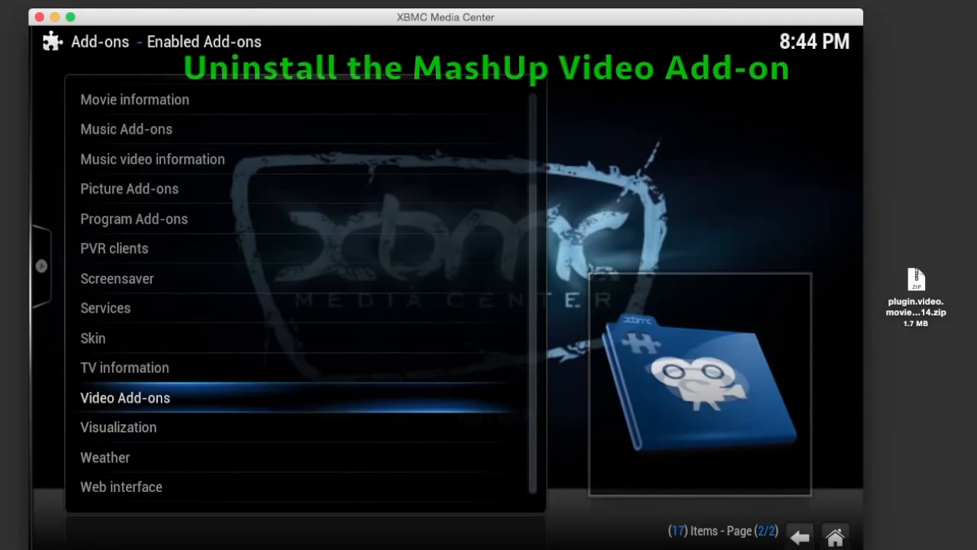
{"action": "left_click", "coordinate": [125, 397]}
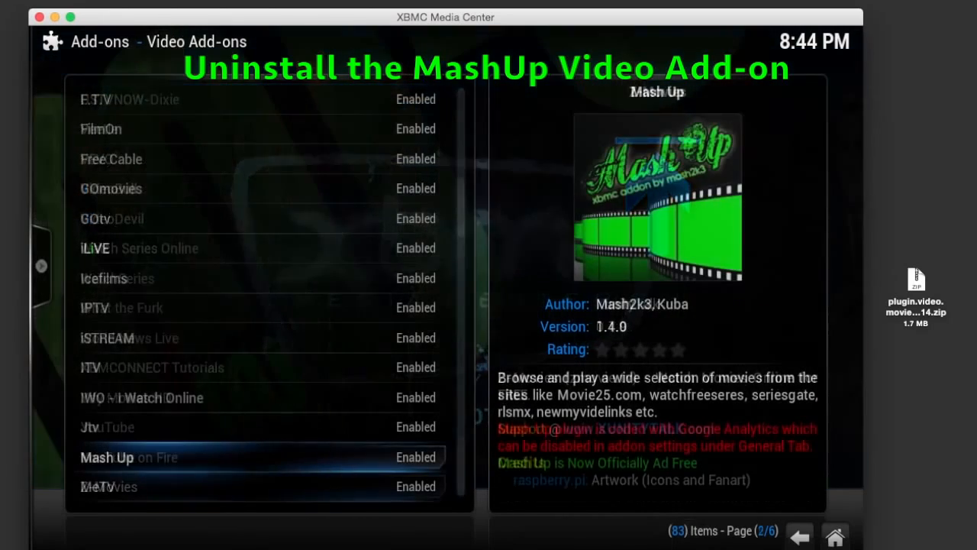
{"action": "left_click", "coordinate": [107, 457]}
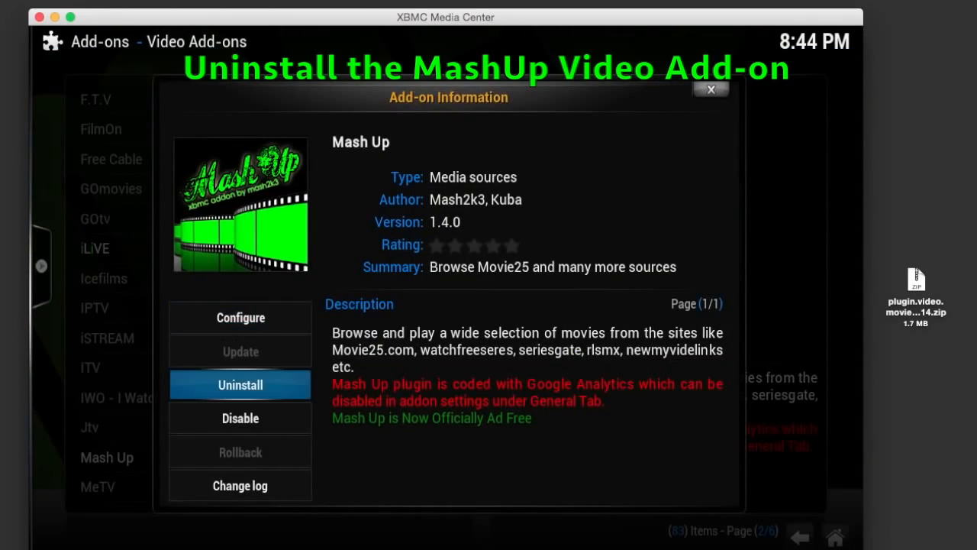
{"action": "left_click", "coordinate": [239, 384]}
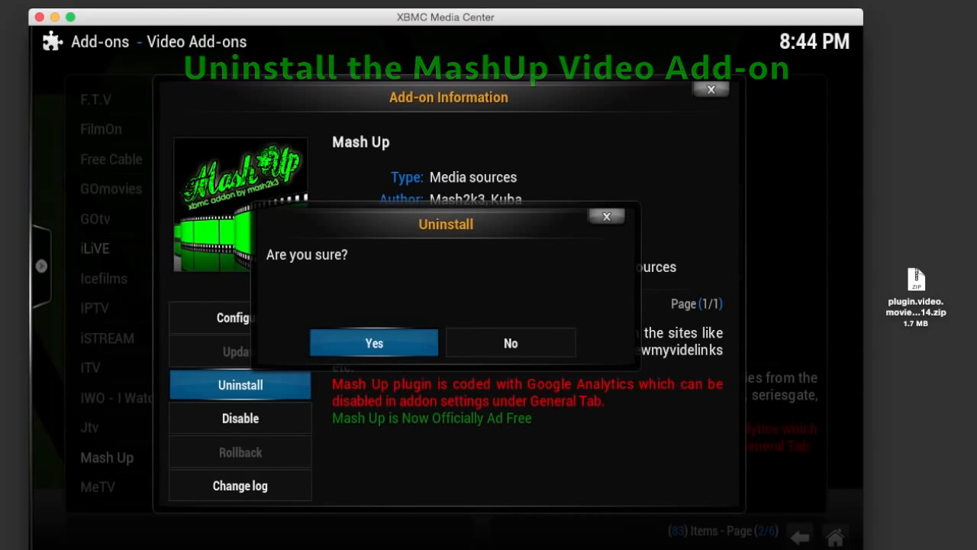
{"action": "left_click", "coordinate": [373, 342]}
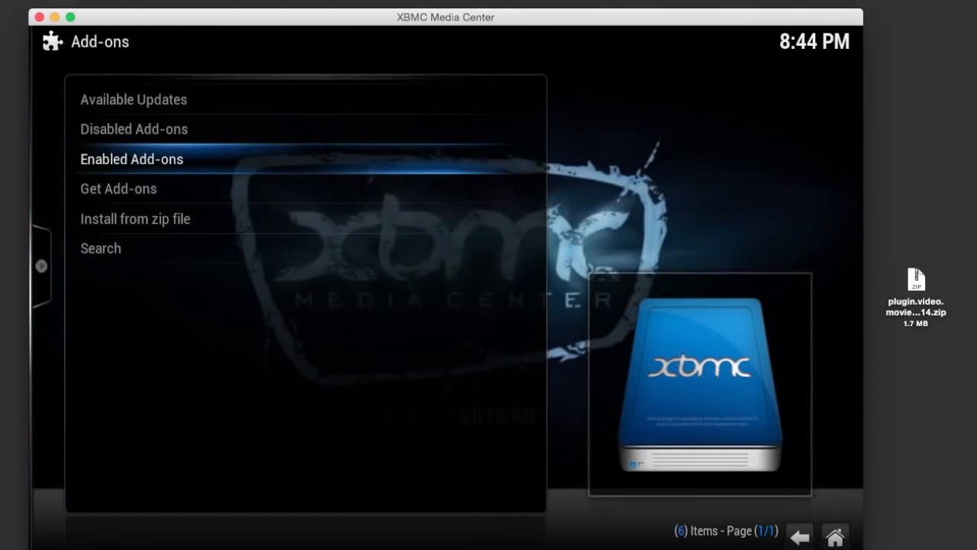
- Uninstall the anarchintosh addons repository from its Add-on repository entry and confirm
{"action": "left_click", "coordinate": [118, 189]}
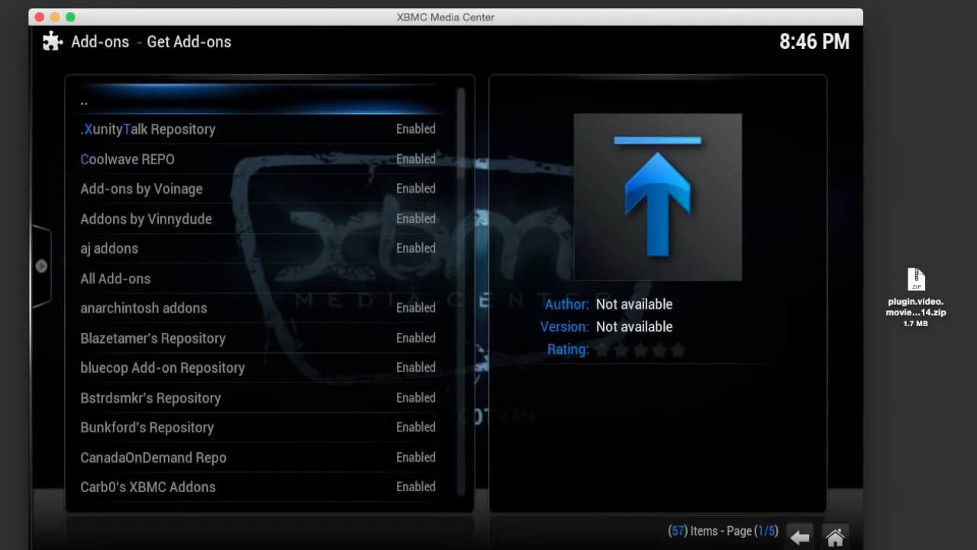
{"action": "left_click", "coordinate": [143, 307]}
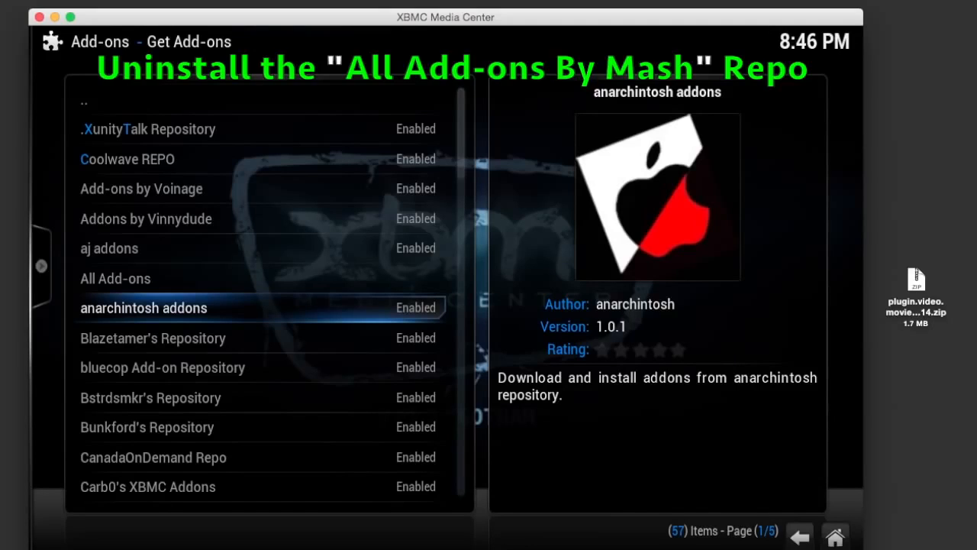
{"action": "left_click", "coordinate": [144, 308]}
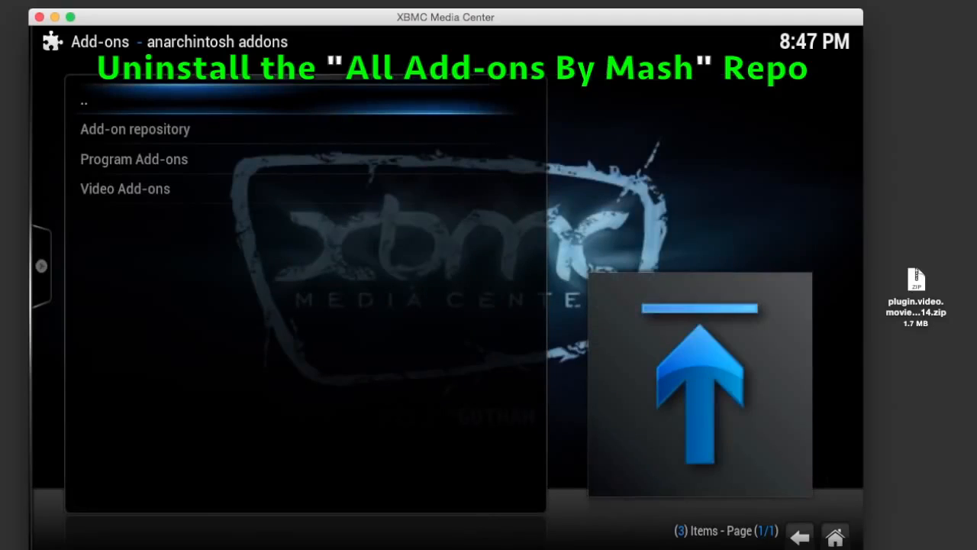
{"action": "left_click", "coordinate": [135, 128]}
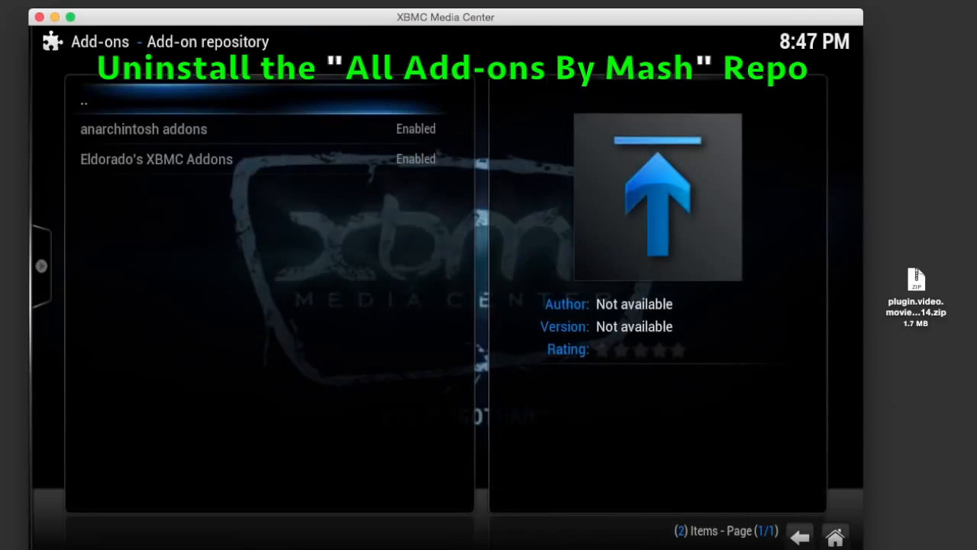
{"action": "left_click", "coordinate": [143, 128]}
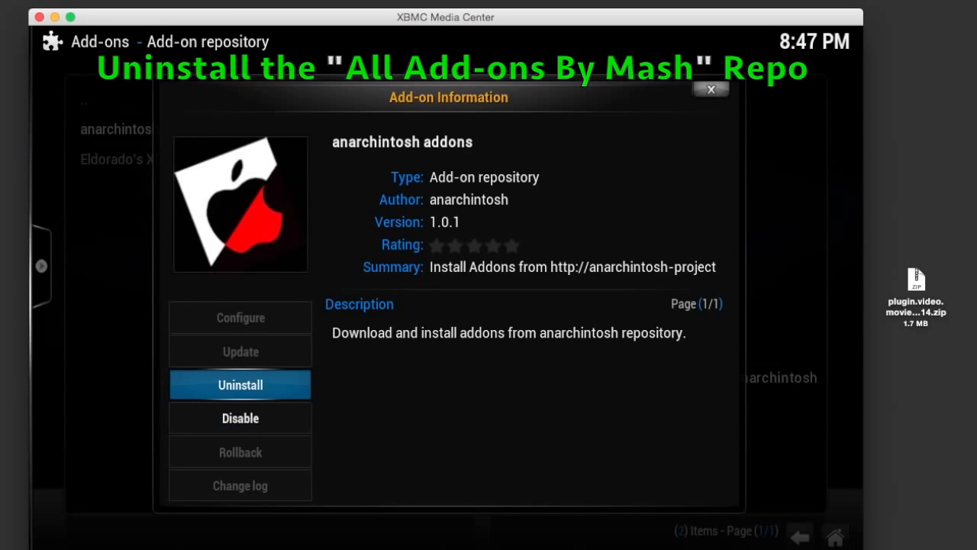
{"action": "left_click", "coordinate": [240, 384]}
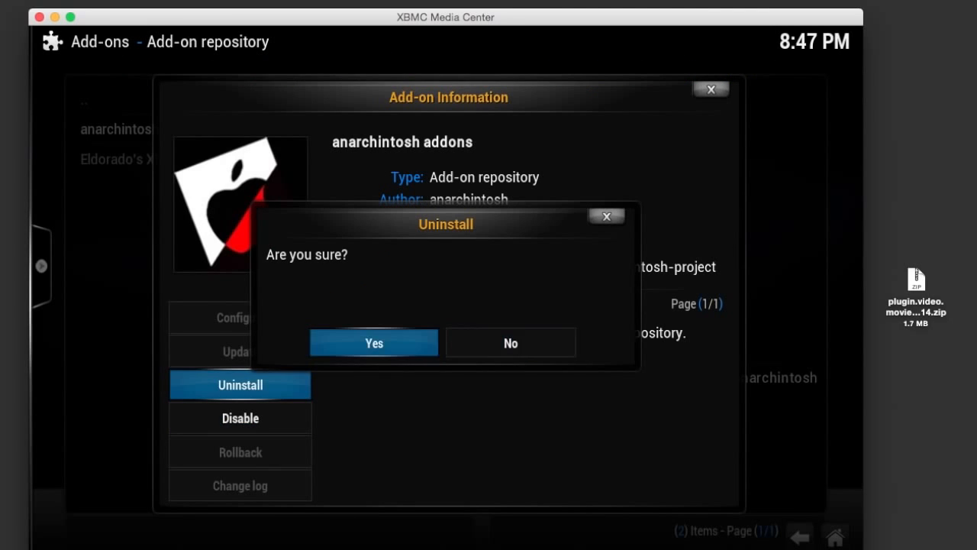
{"action": "left_click", "coordinate": [510, 342]}
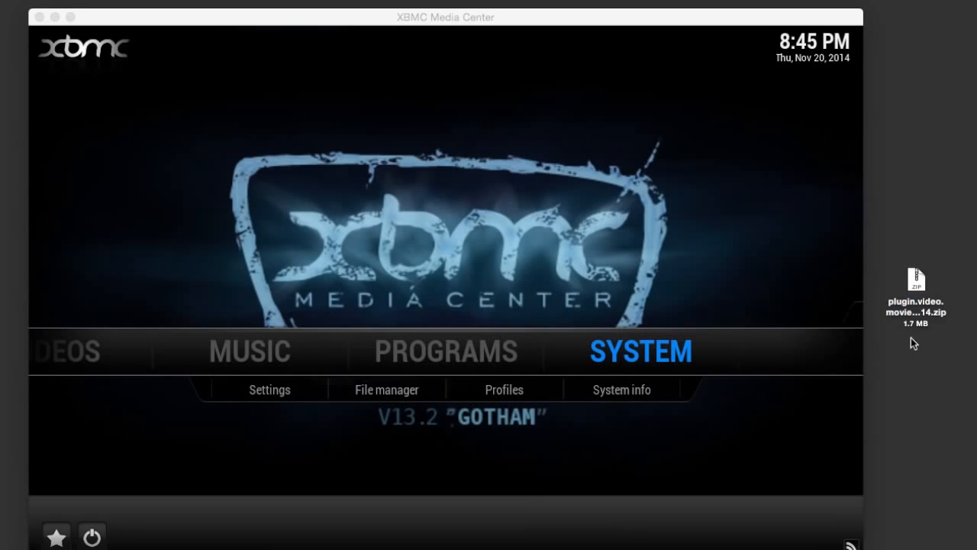
- Install the patched movie25 zip from Desktop > Cracks & Hacks via Install from zip file
{"action": "left_click", "coordinate": [387, 389]}
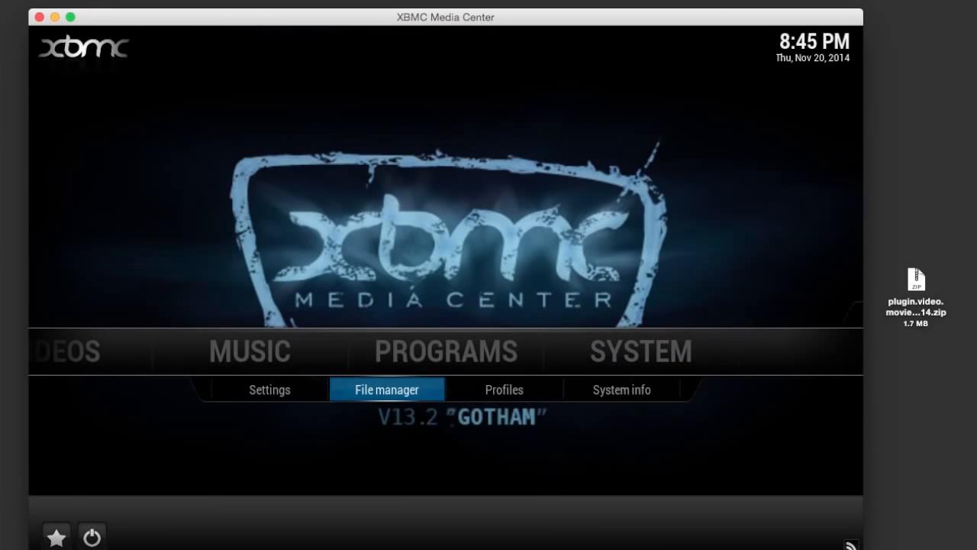
{"action": "left_click", "coordinate": [269, 389]}
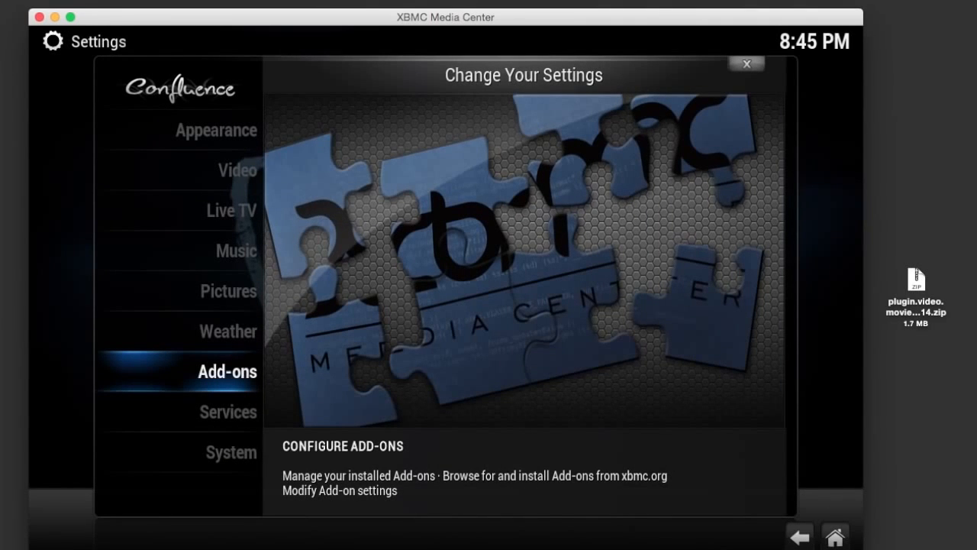
{"action": "left_click", "coordinate": [226, 371]}
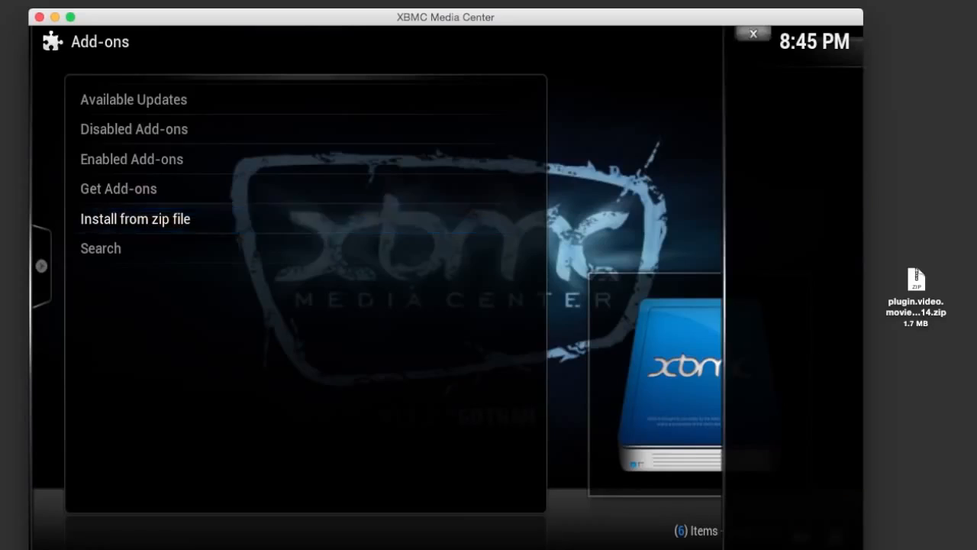
{"action": "left_click", "coordinate": [135, 219]}
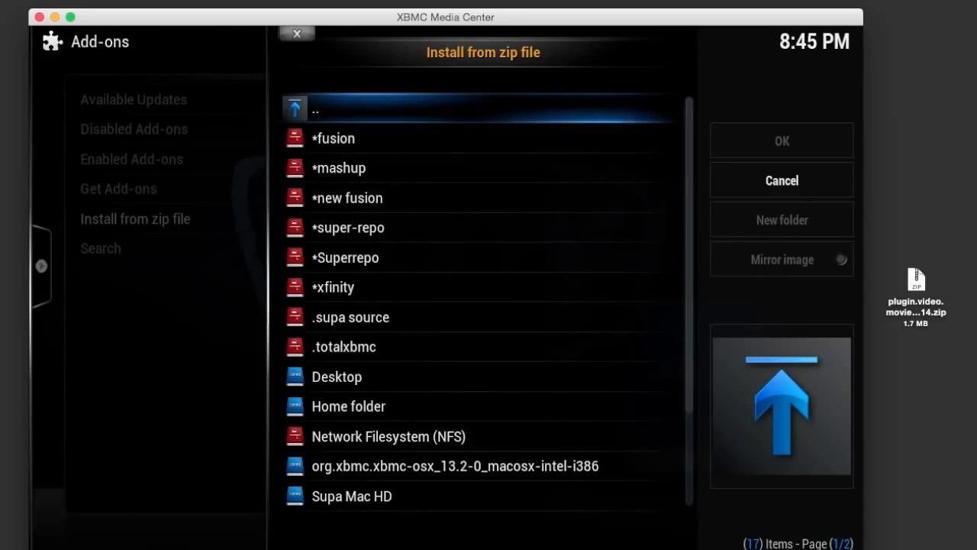
{"action": "left_click", "coordinate": [345, 257]}
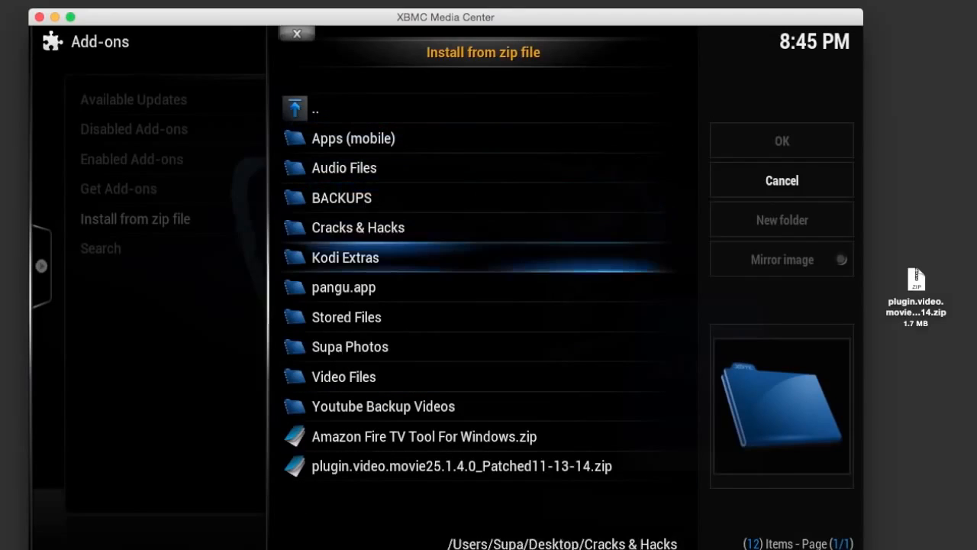
{"action": "left_click", "coordinate": [461, 465]}
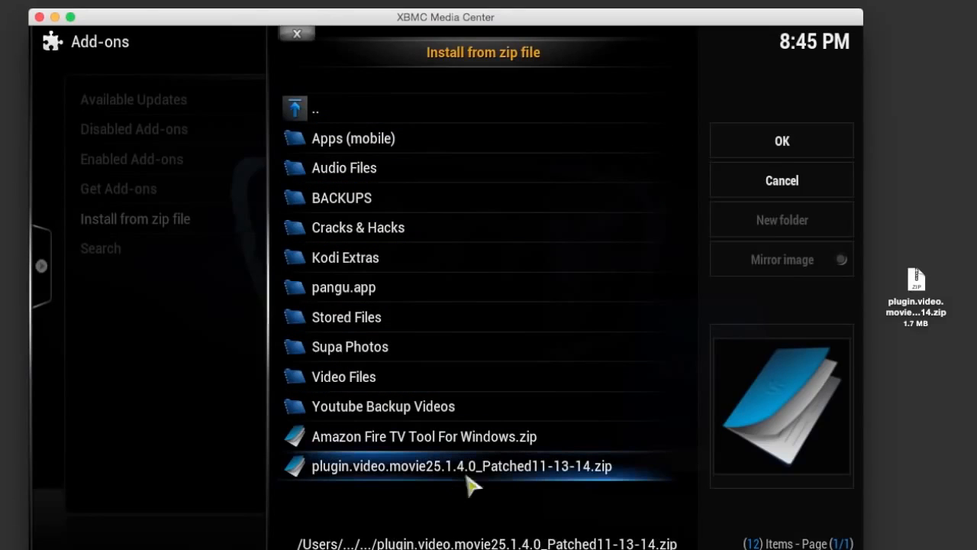
{"action": "left_click", "coordinate": [782, 180]}
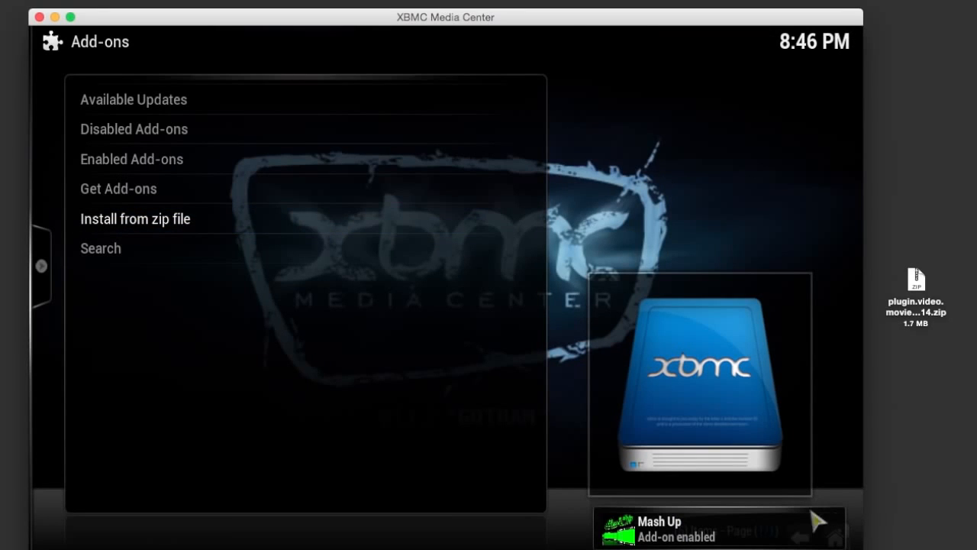
{"action": "mouse_move", "coordinate": [816, 523]}
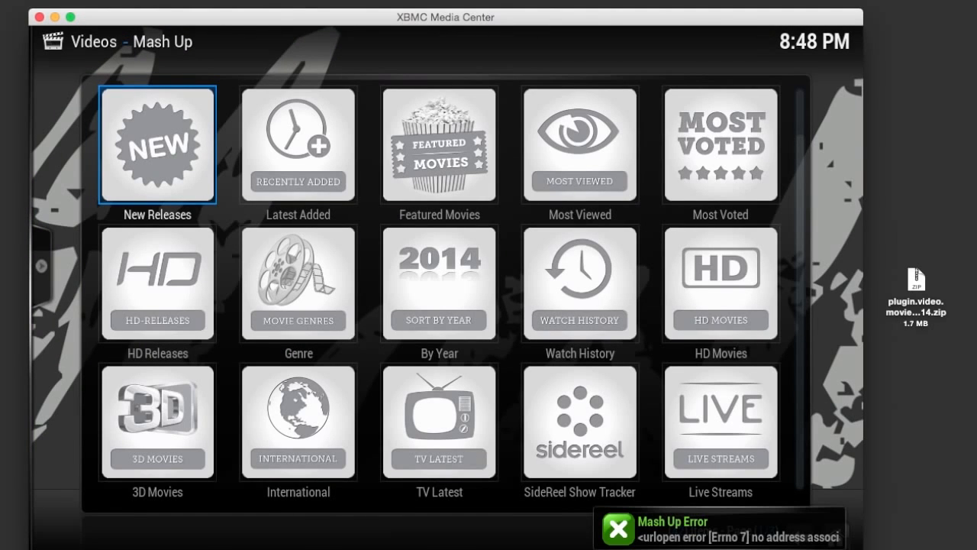
- Page through Mash Up's category menu to its last page, page 3
{"action": "scroll", "scroll_direction": "down", "scroll_amount": 3}
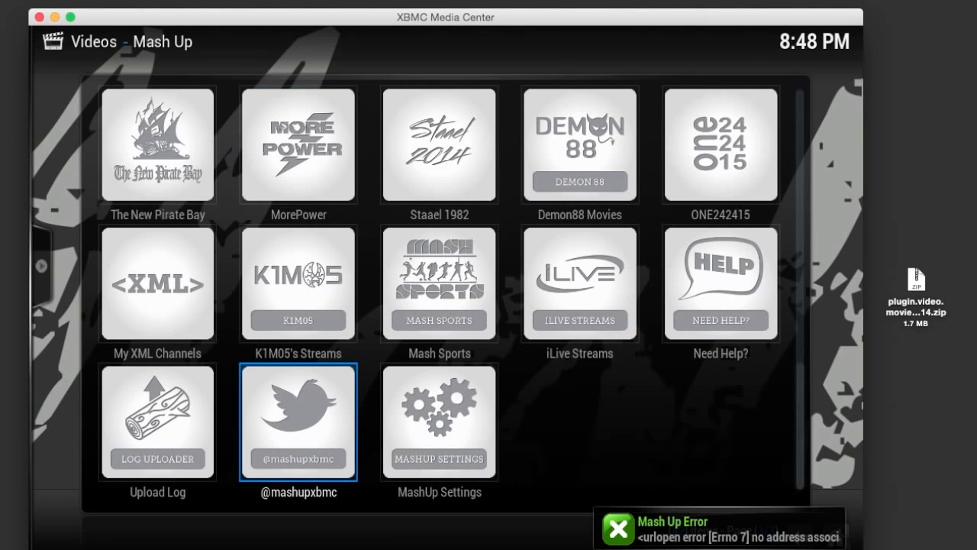
{"action": "key", "text": "Up"}
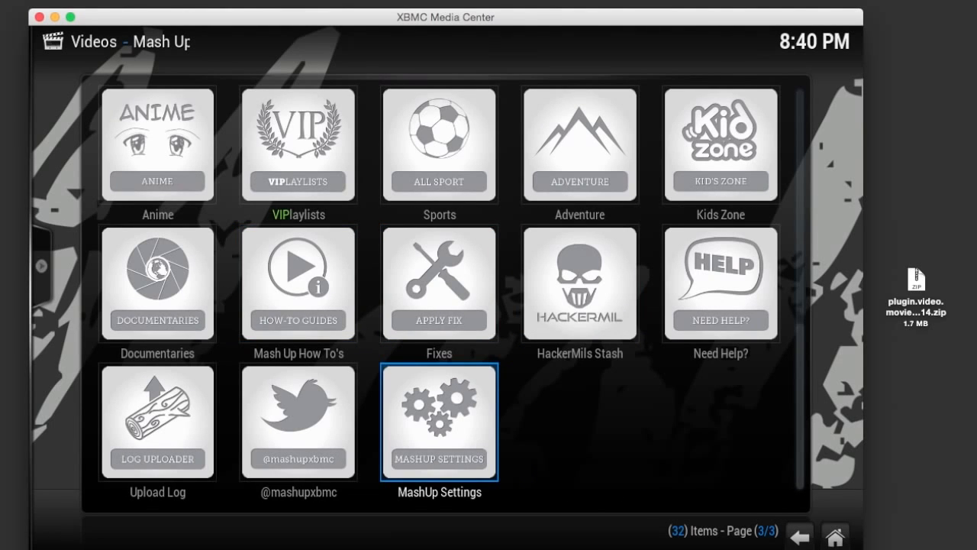
- Enable ONE242415 and Custom XML Channels on MashUp's Home Layout settings tab
{"action": "left_click", "coordinate": [439, 421]}
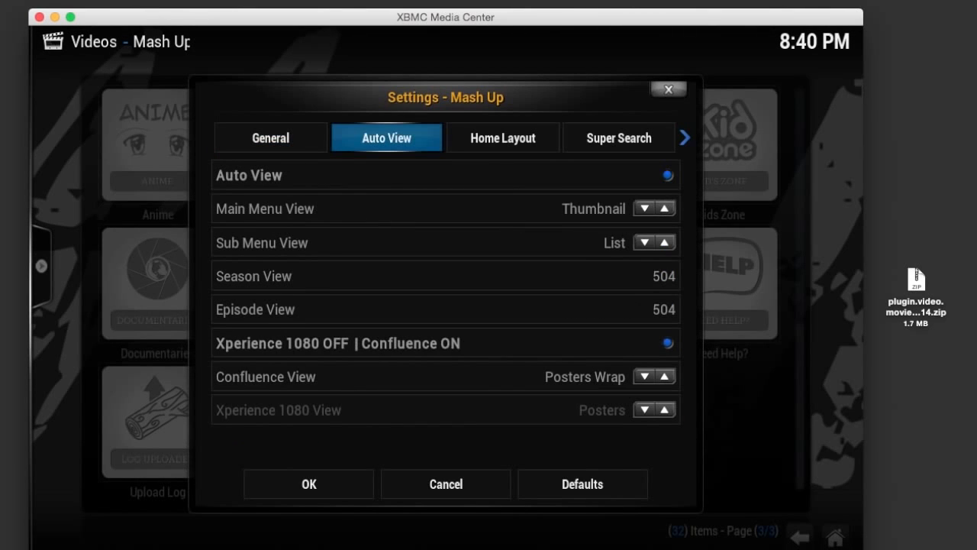
{"action": "left_click", "coordinate": [503, 137]}
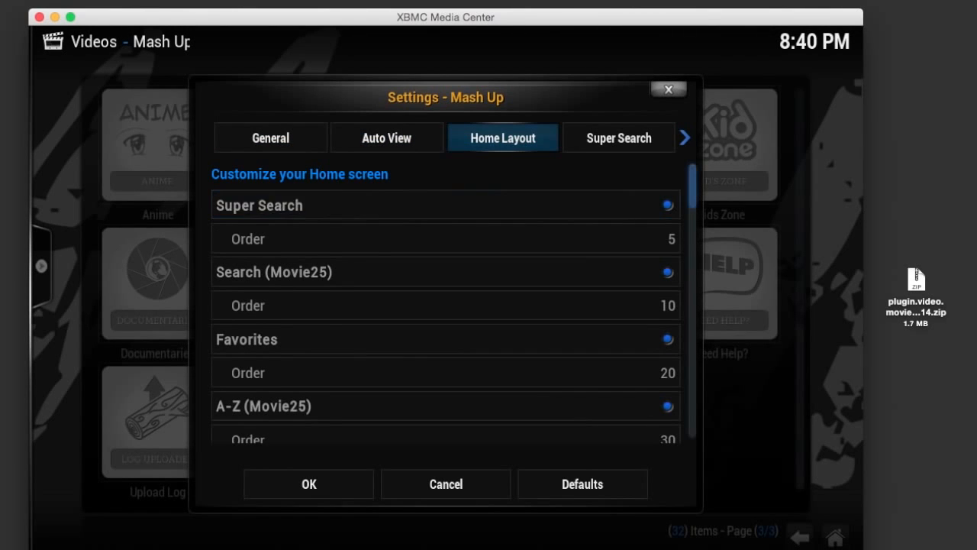
{"action": "scroll", "scroll_direction": "down", "scroll_amount": 3}
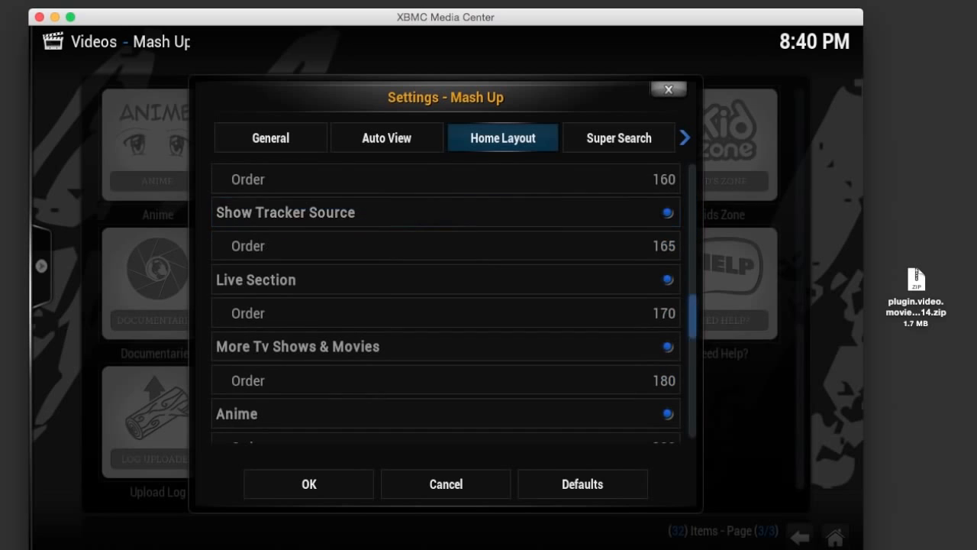
{"action": "scroll", "scroll_direction": "down", "scroll_amount": 3}
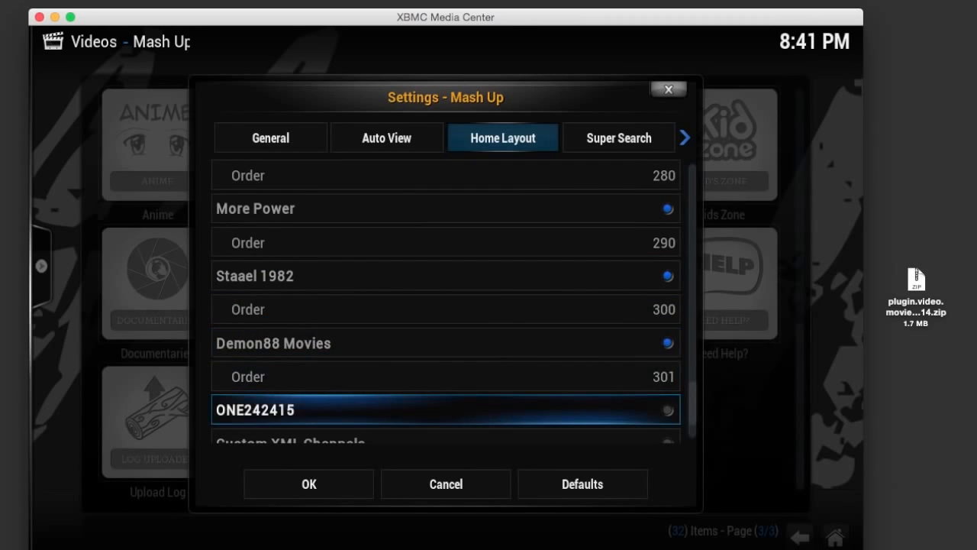
{"action": "scroll", "scroll_direction": "down", "scroll_amount": 3}
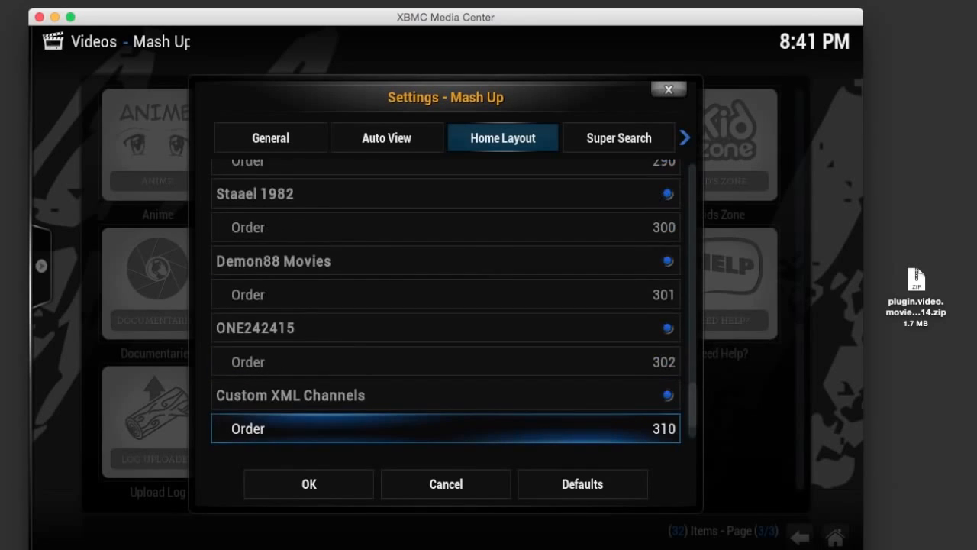
{"action": "scroll", "scroll_direction": "down", "scroll_amount": 3}
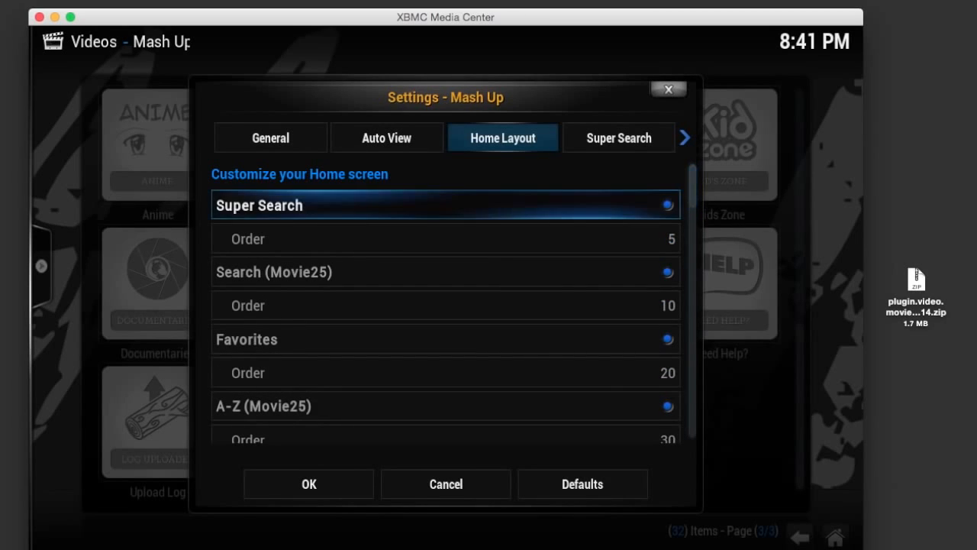
{"action": "left_click", "coordinate": [270, 137]}
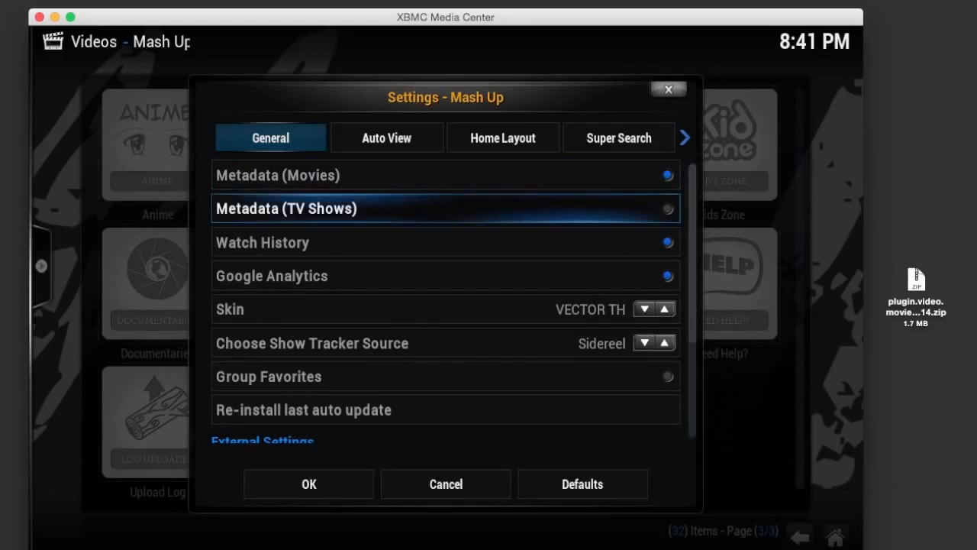
- Save the Mash Up settings with OK at the bottom of the General tab
{"action": "scroll", "scroll_direction": "down", "scroll_amount": 3}
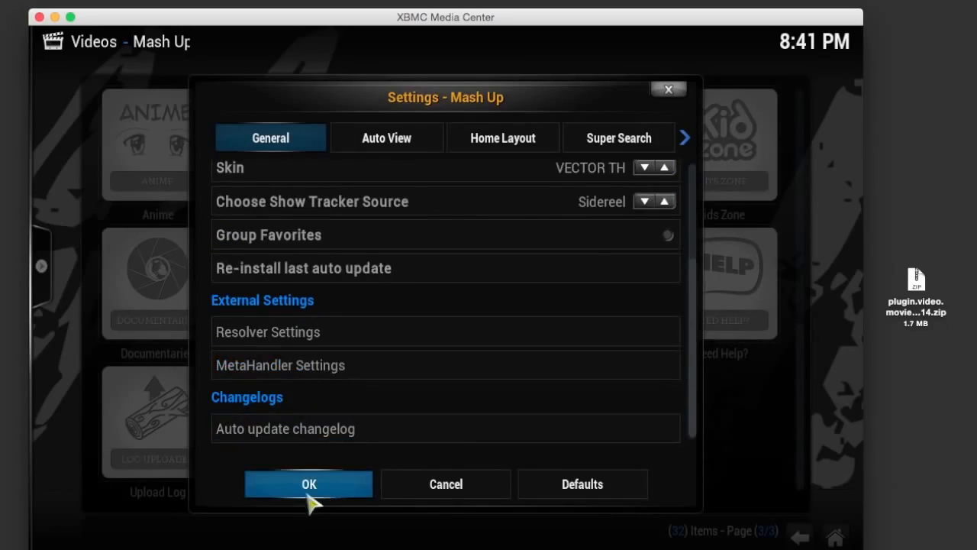
{"action": "left_click", "coordinate": [309, 483]}
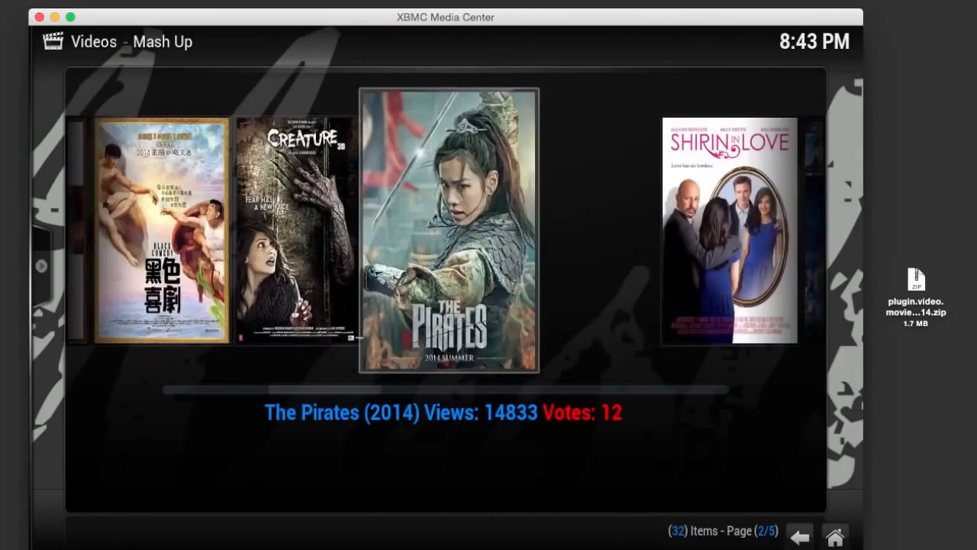
- Open The Drop (2014) and move down its cam-copy source list to FILENUKE
{"action": "scroll", "scroll_direction": "right", "scroll_amount": 3}
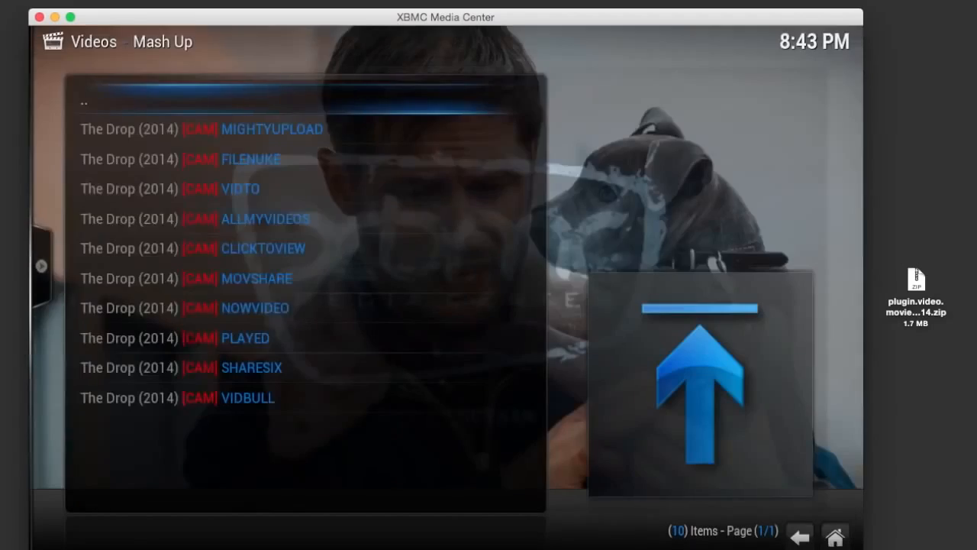
{"action": "key", "text": "Down"}
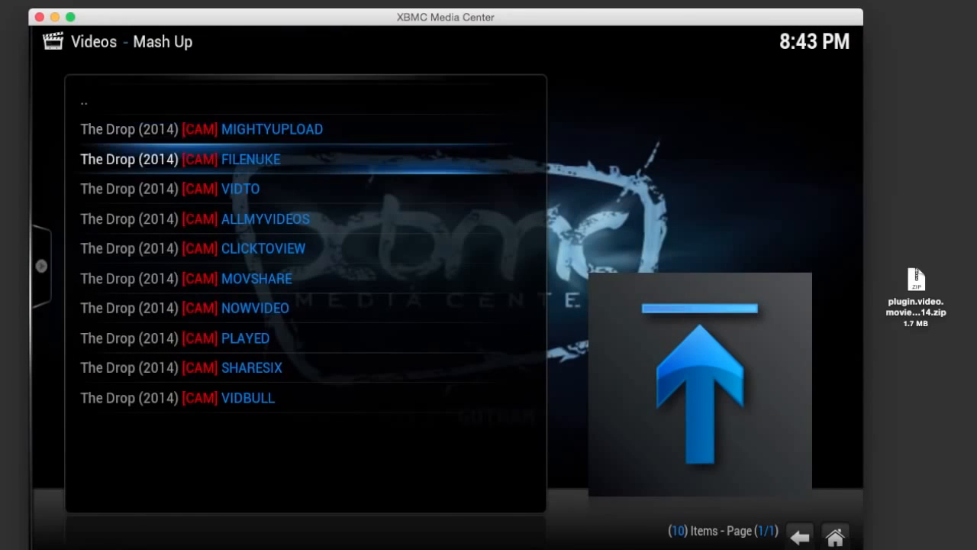